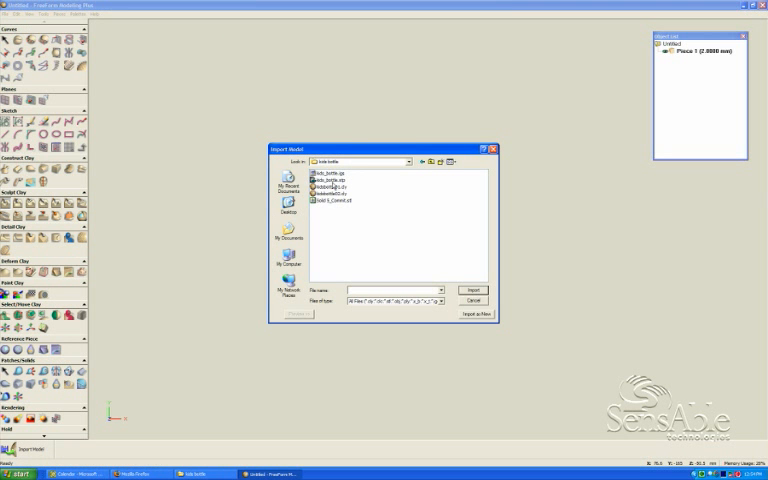
Import the selected teddy-bear relief model file into the scene via Import Model
{"action": "left_click", "coordinate": [324, 178]}
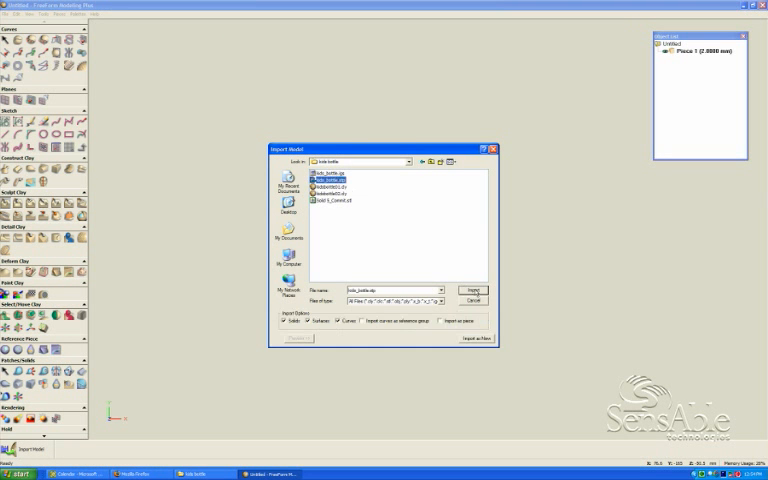
{"action": "left_click", "coordinate": [472, 288]}
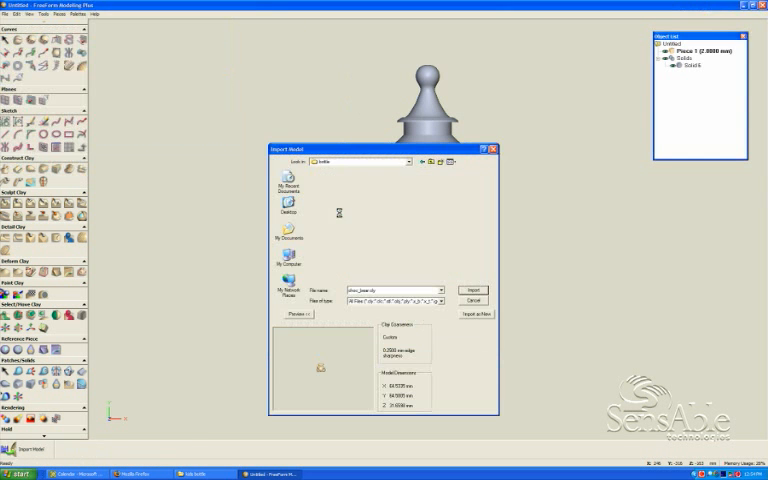
{"action": "left_click", "coordinate": [474, 290]}
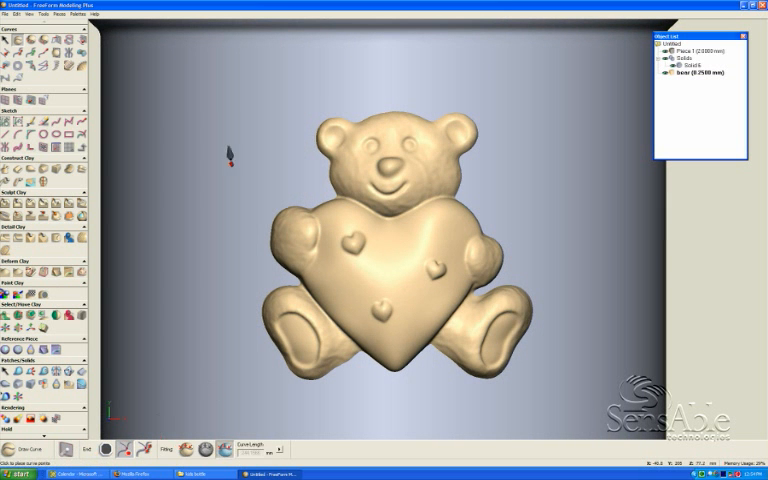
{"action": "mouse_move", "coordinate": [388, 90]}
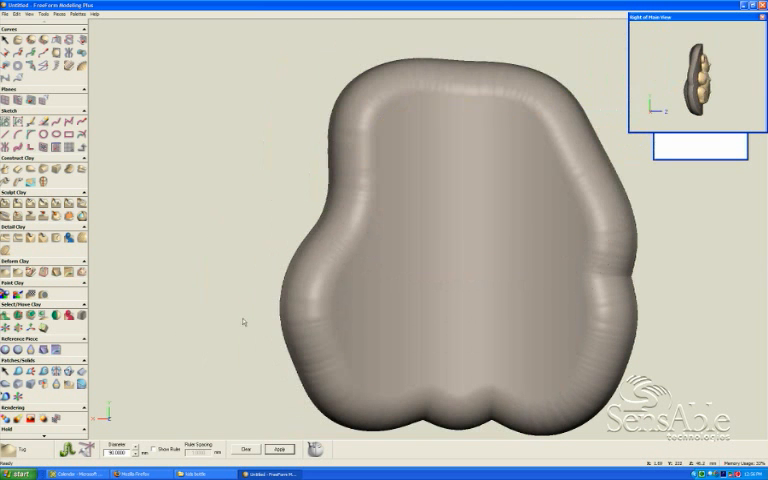
Place the bear relief on the rounded backing slab and show its outline curve
{"action": "left_click", "coordinate": [280, 448]}
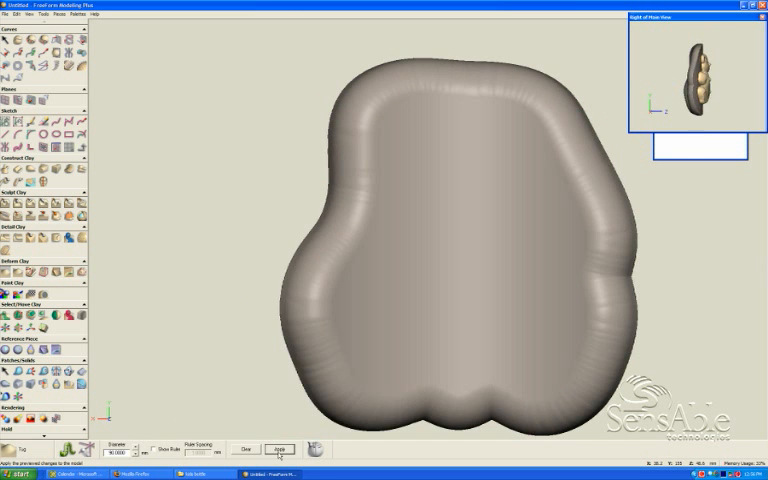
{"action": "left_click", "coordinate": [280, 448]}
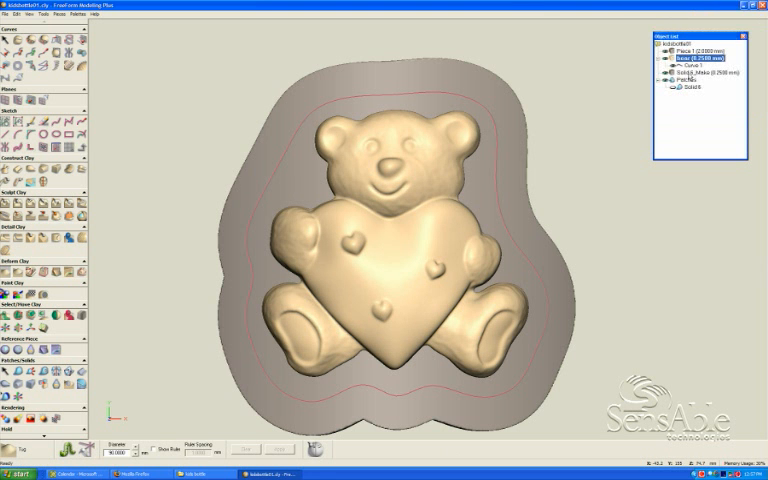
Combine the bear relief into the backing slab with a smooth edge blend
{"action": "right_click", "coordinate": [690, 74]}
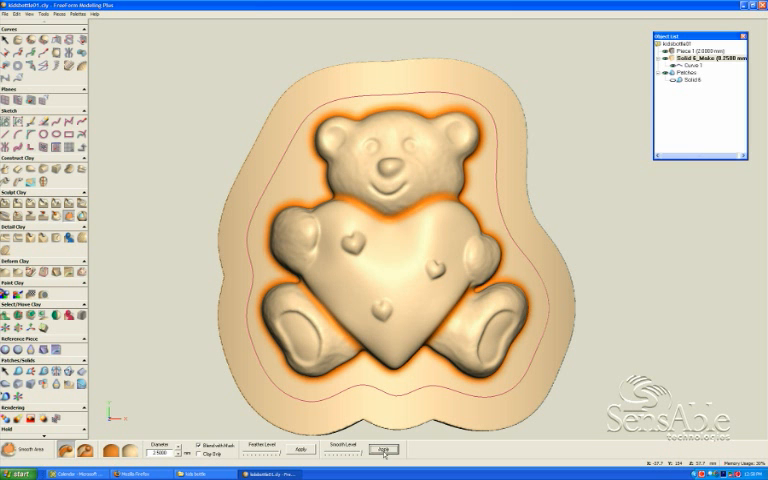
Launch AutoSurface so the blended bear piece loads as a red preview for surfacing
{"action": "left_click", "coordinate": [388, 452]}
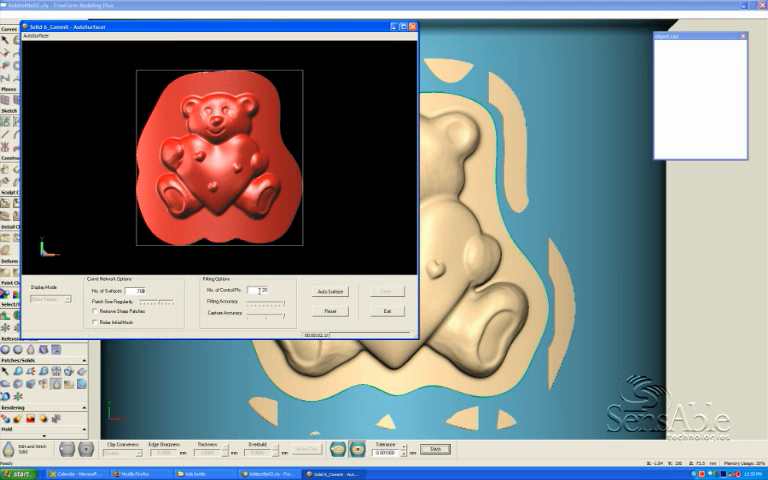
Enable Remove Sharp Patches, set patch options and fit NURBS patches over the bear
{"action": "left_click", "coordinate": [94, 312]}
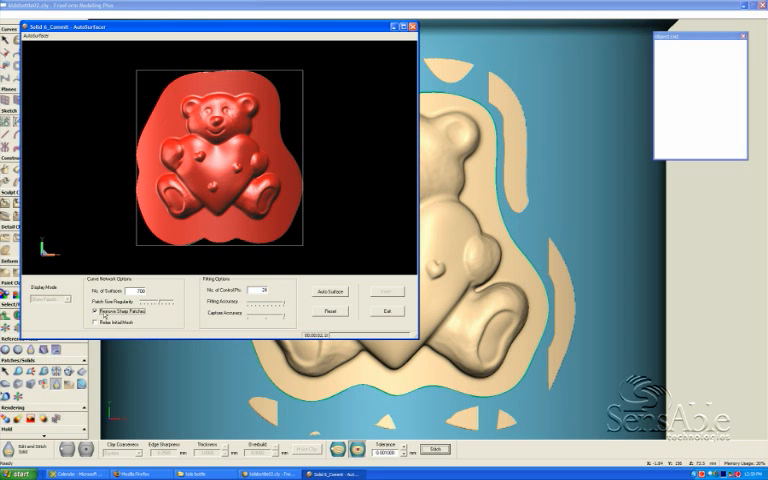
{"action": "left_click", "coordinate": [92, 320]}
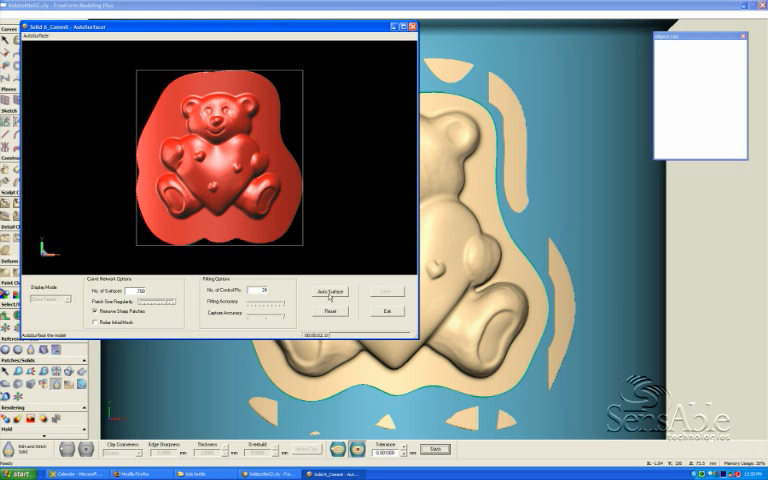
{"action": "left_click", "coordinate": [328, 292]}
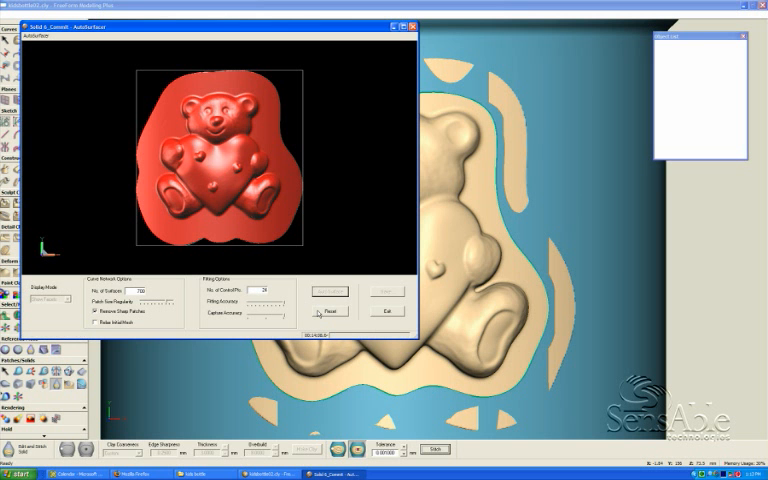
{"action": "left_click", "coordinate": [384, 292]}
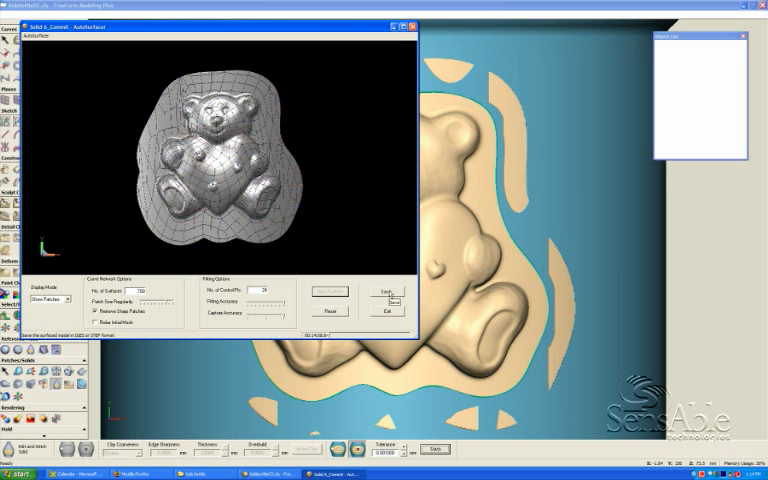